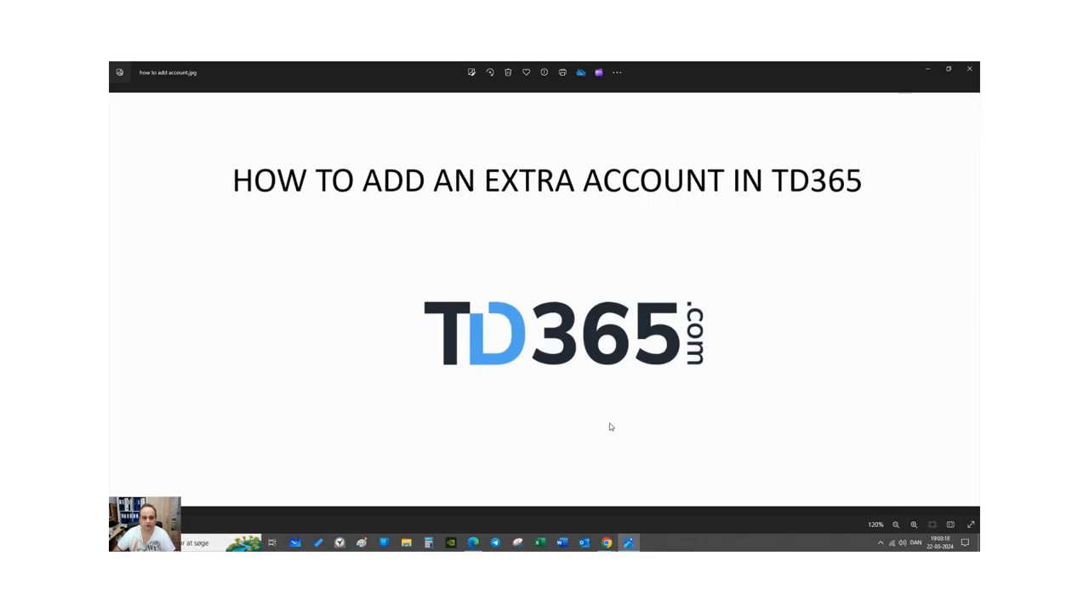
mouse_move(615, 424)
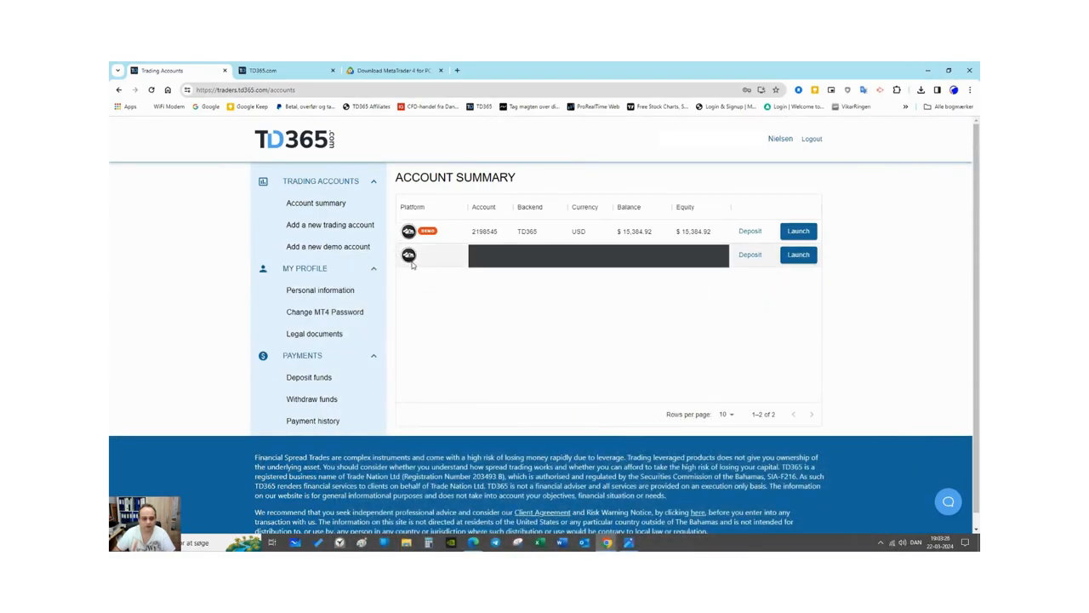
mouse_move(459, 312)
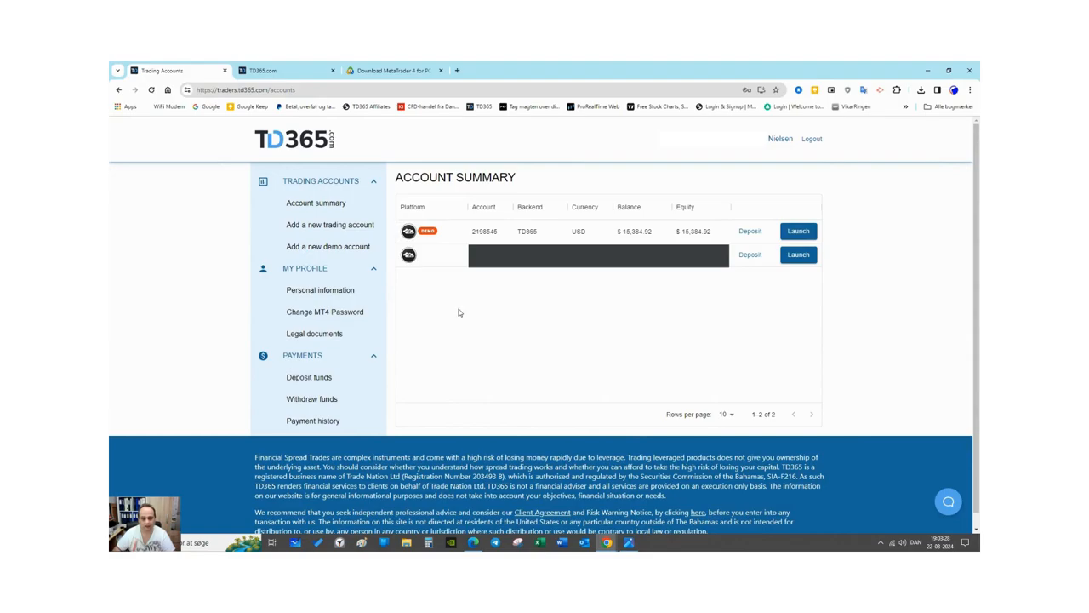
mouse_move(452, 311)
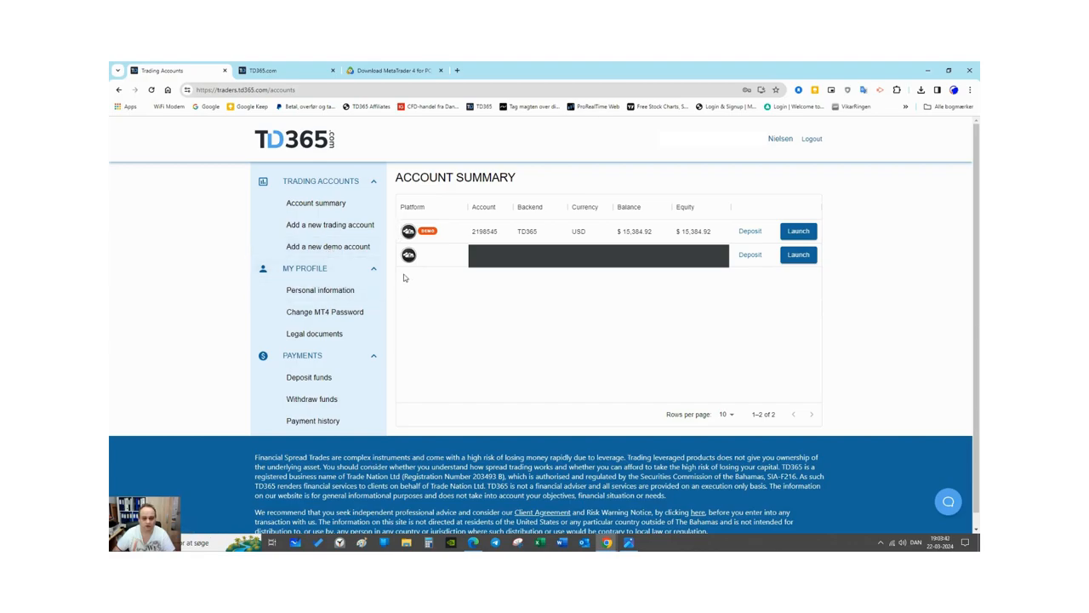
mouse_move(522, 289)
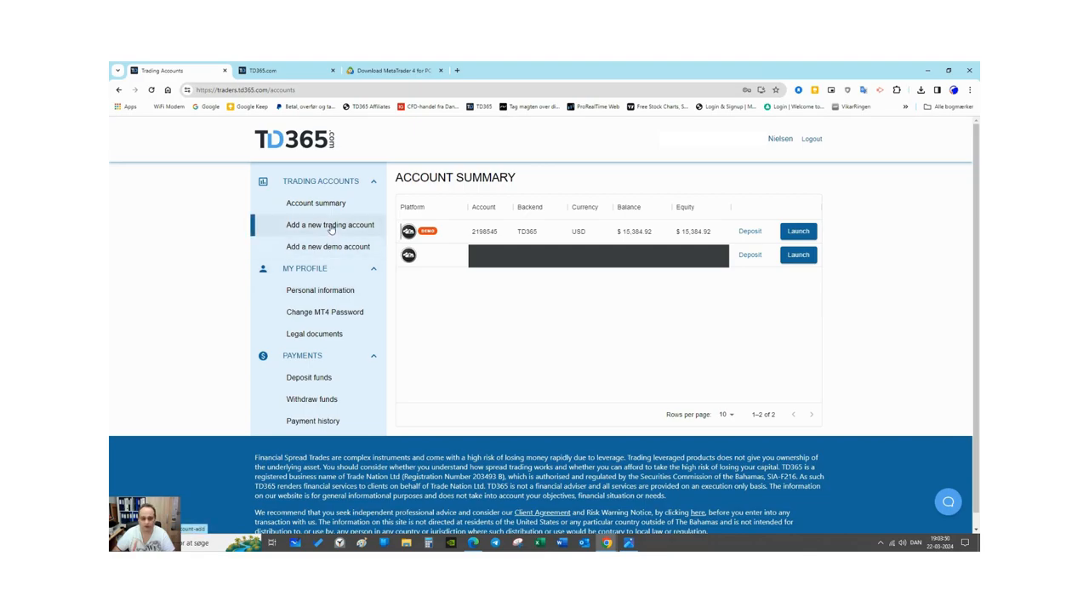
Start a new trading account and choose TD365 MT4 Fixed Spreads (Spread Trade)
click(330, 225)
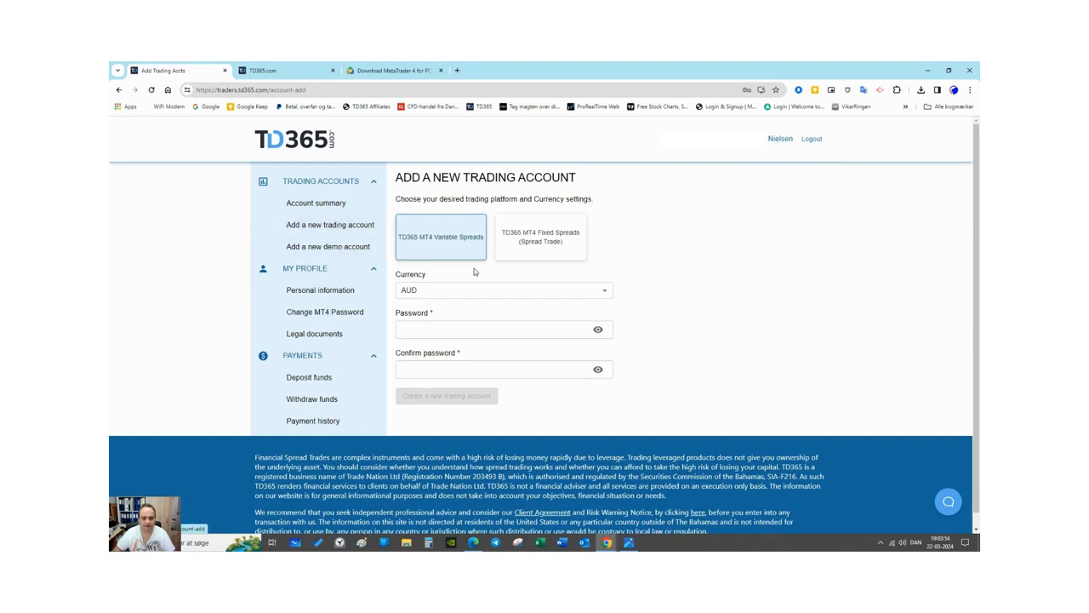
mouse_move(501, 272)
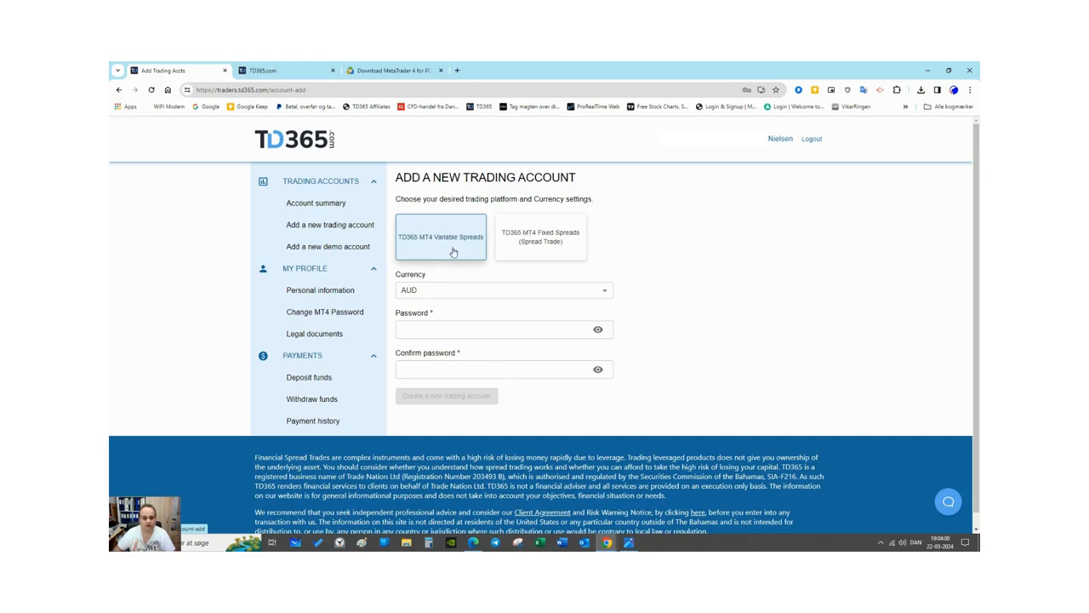
mouse_move(432, 252)
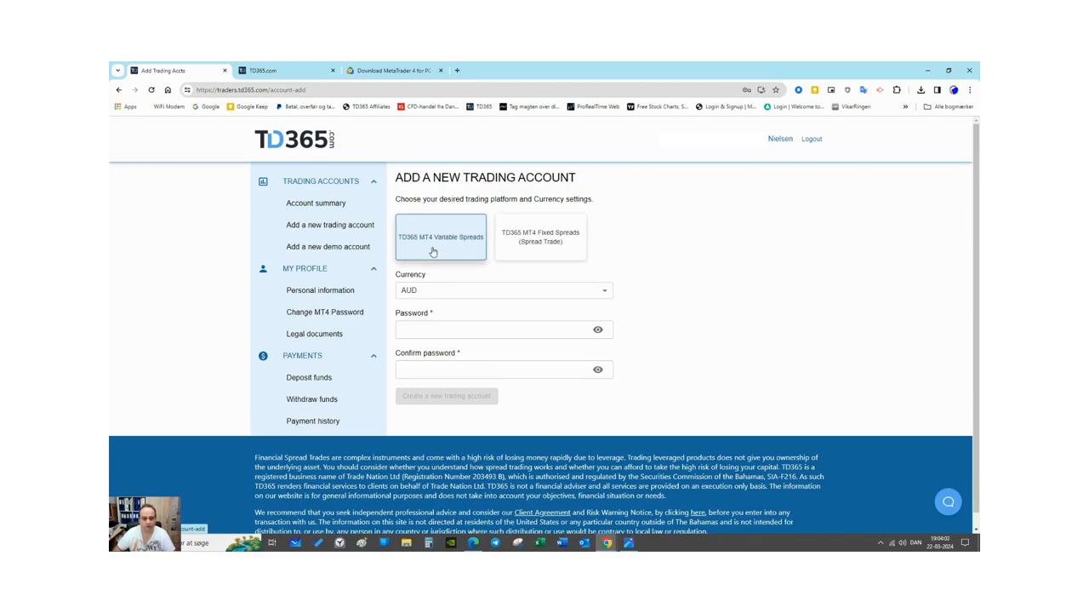
mouse_move(453, 250)
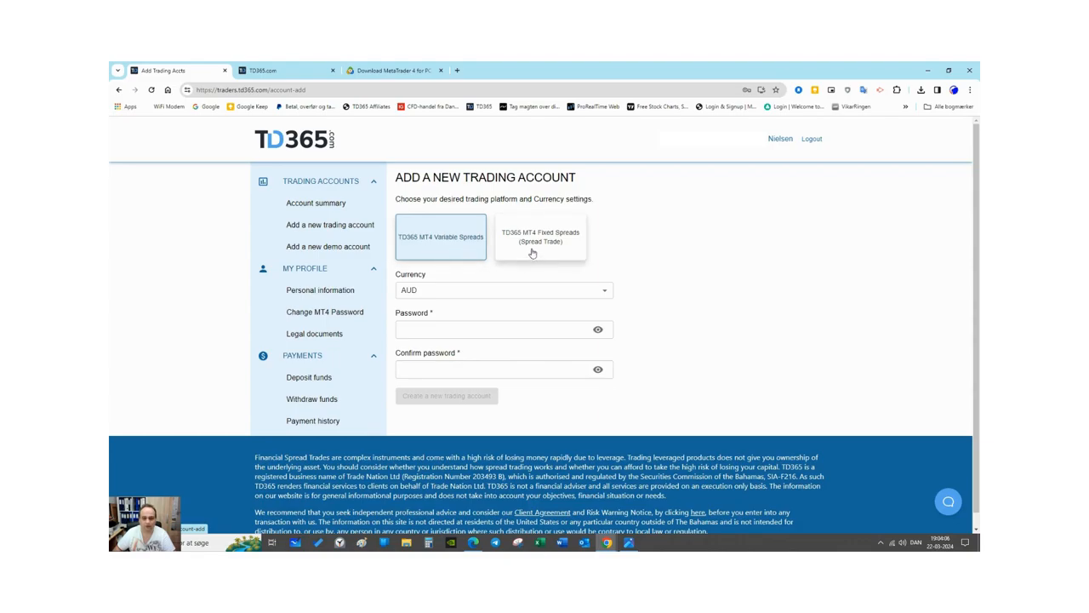
mouse_move(536, 256)
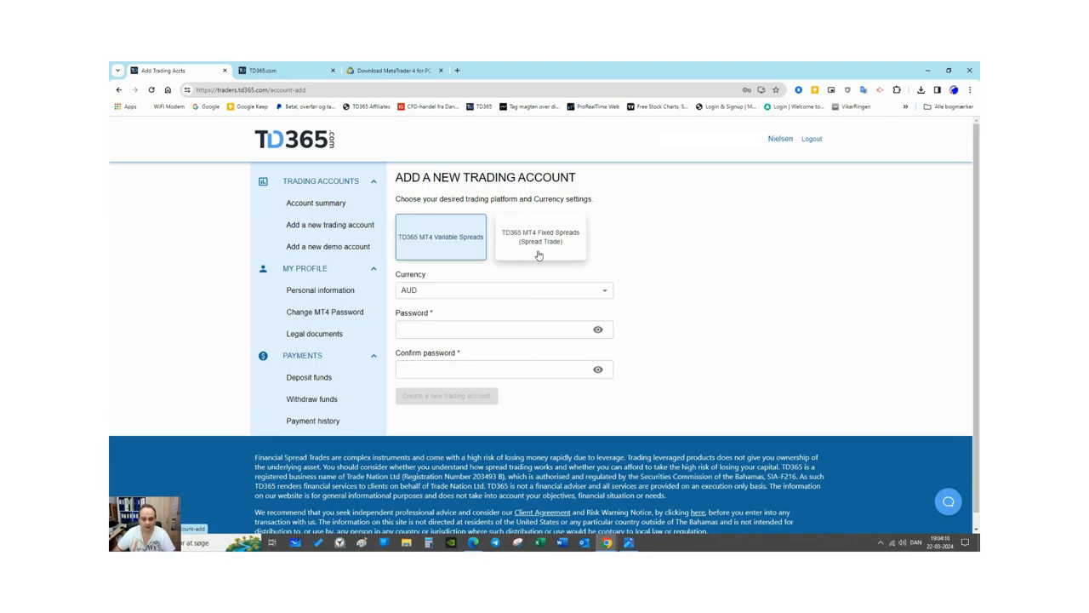
click(541, 237)
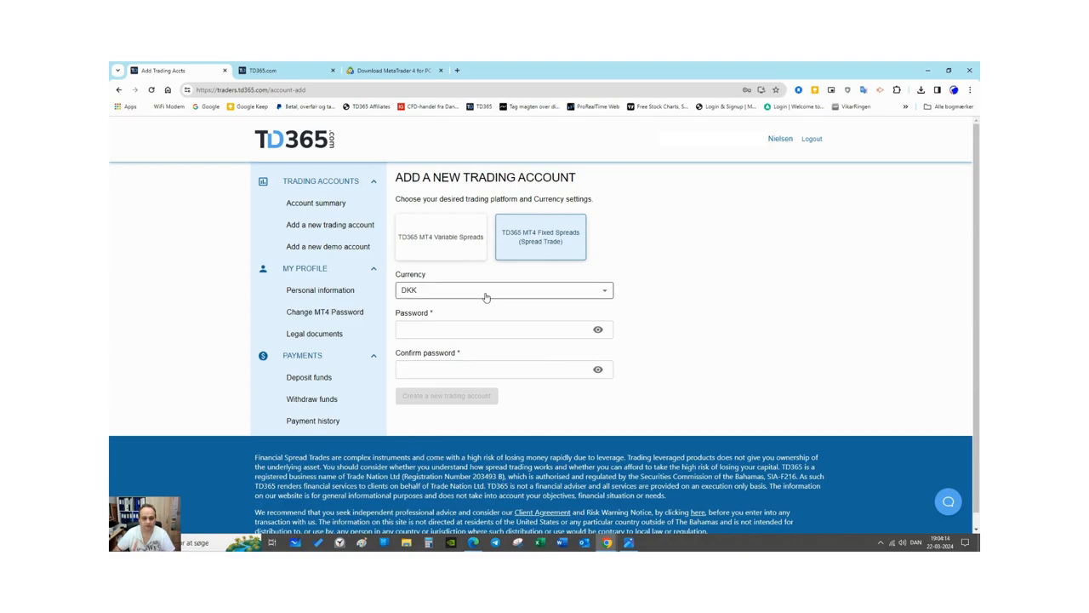
Switch the account currency to USD, then back to DKK
click(503, 290)
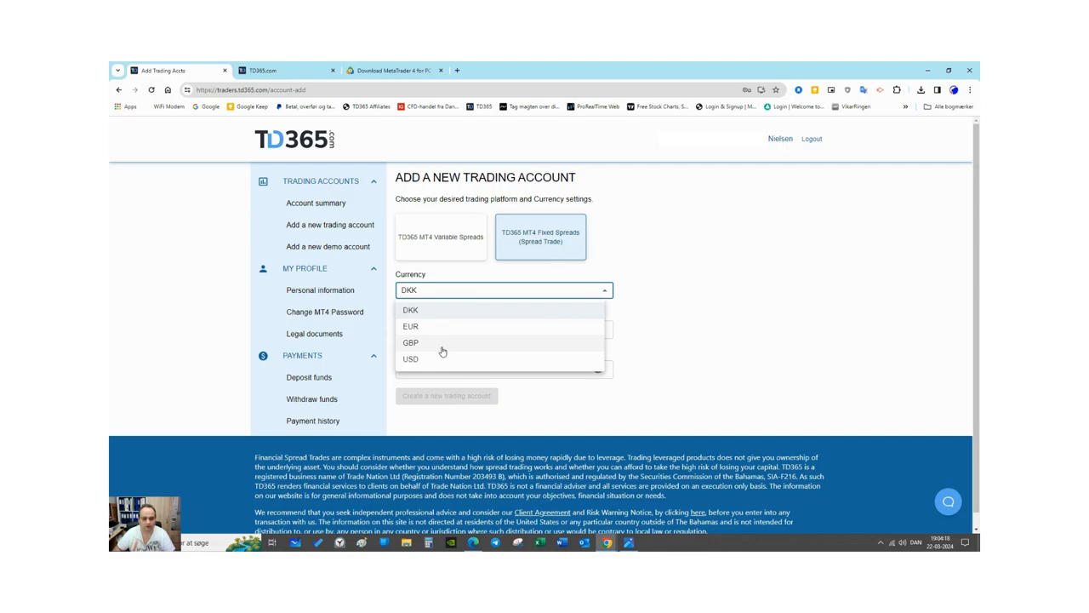
mouse_move(438, 359)
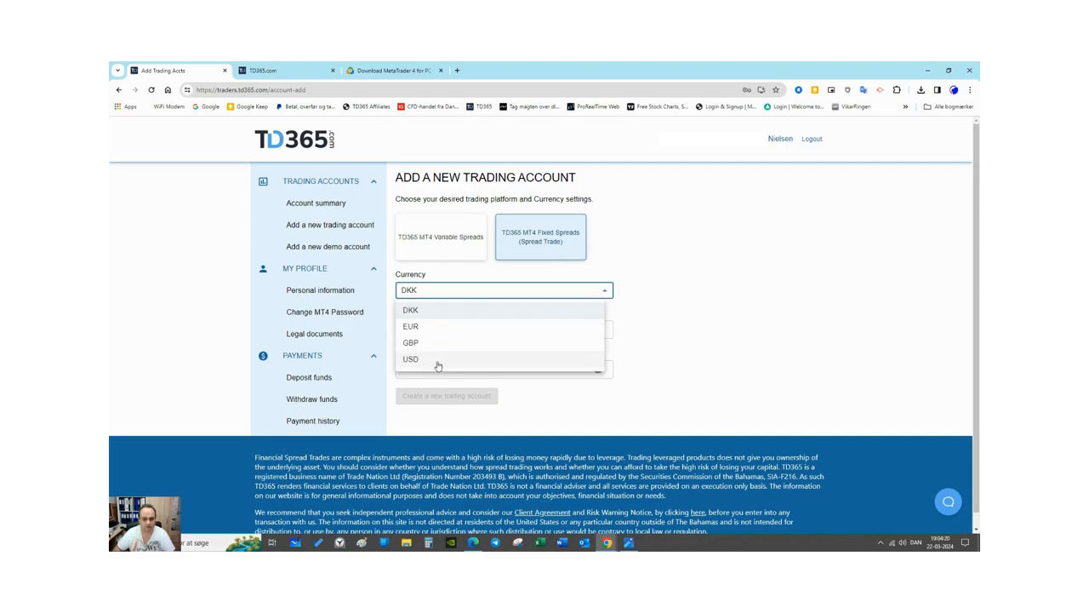
click(411, 359)
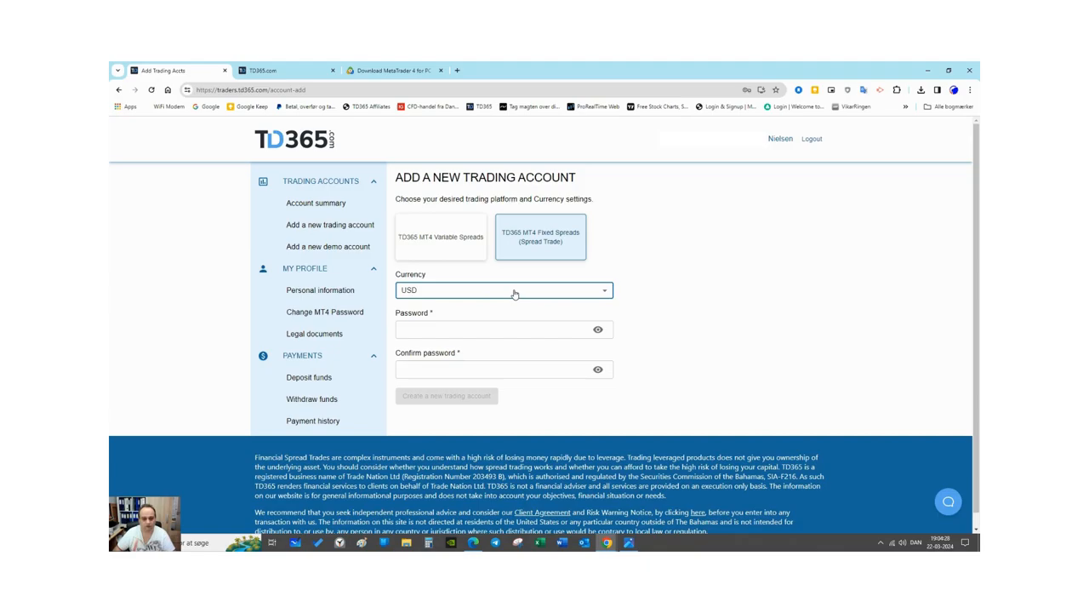
click(503, 289)
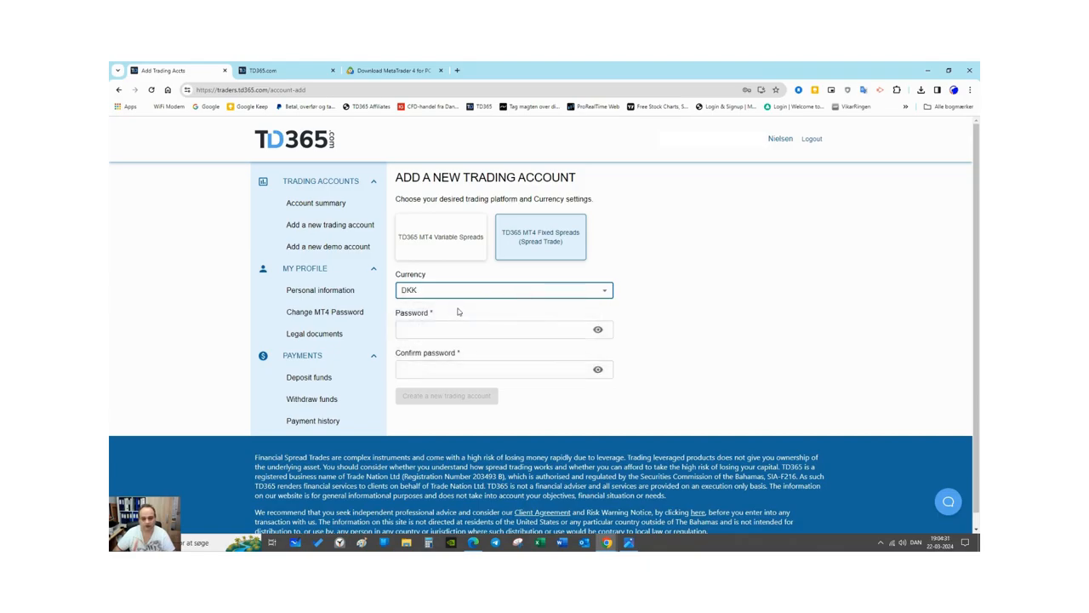
click(502, 330)
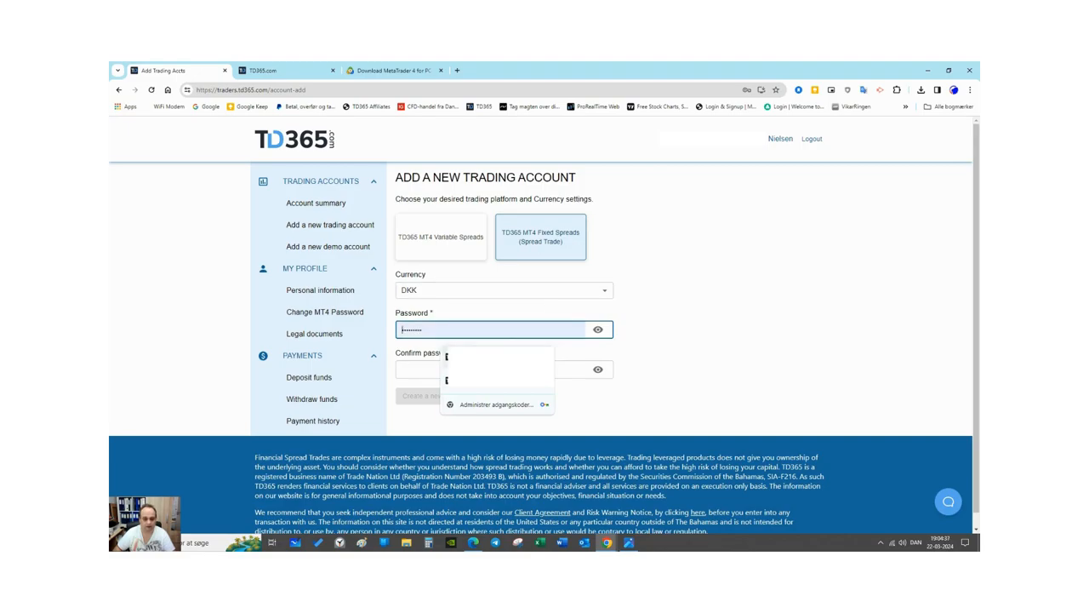
Enter the password confirmation and submit the new DKK fixed-spread account
click(494, 369)
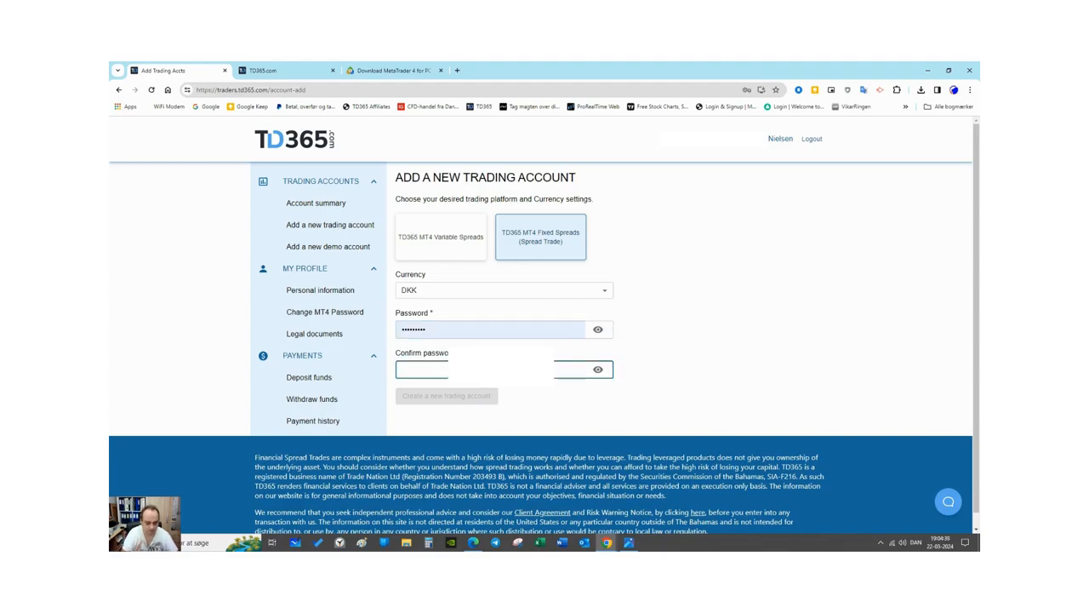
text(•••••)
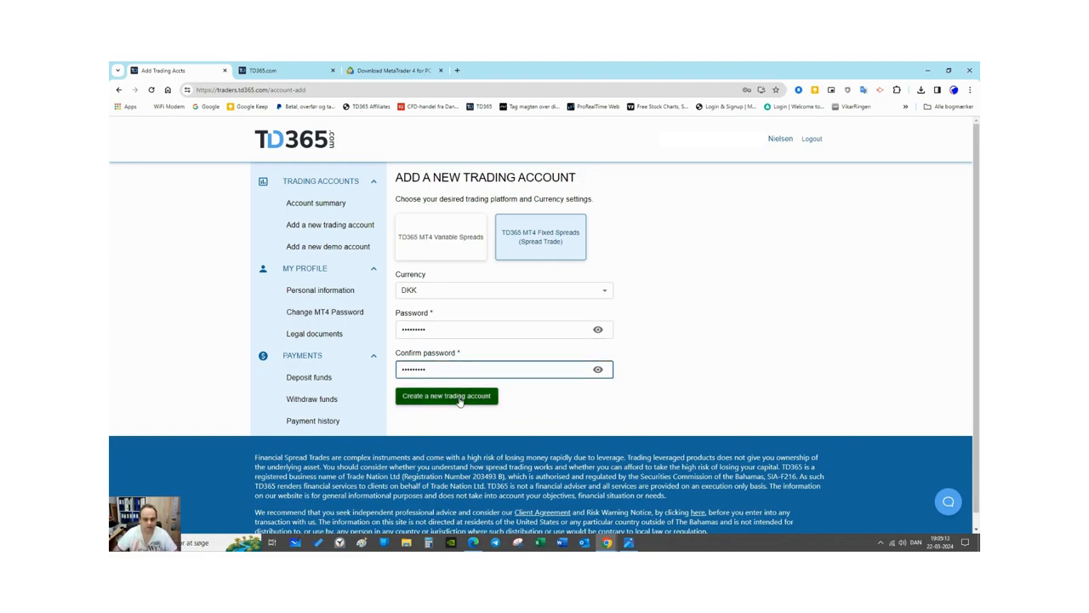
click(446, 395)
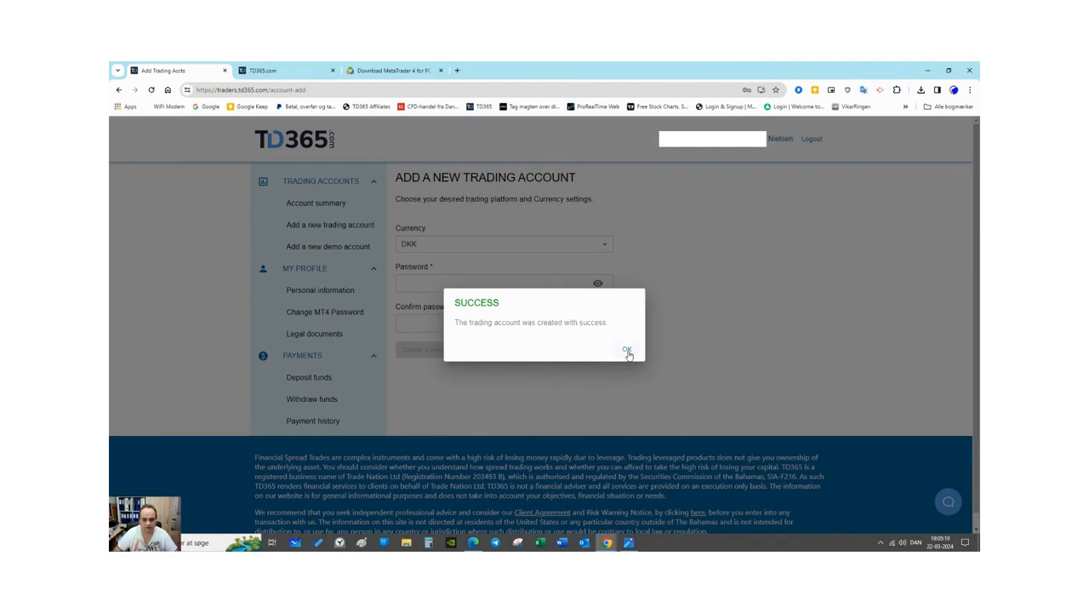
Dismiss the account-created SUCCESS message with OK
click(627, 350)
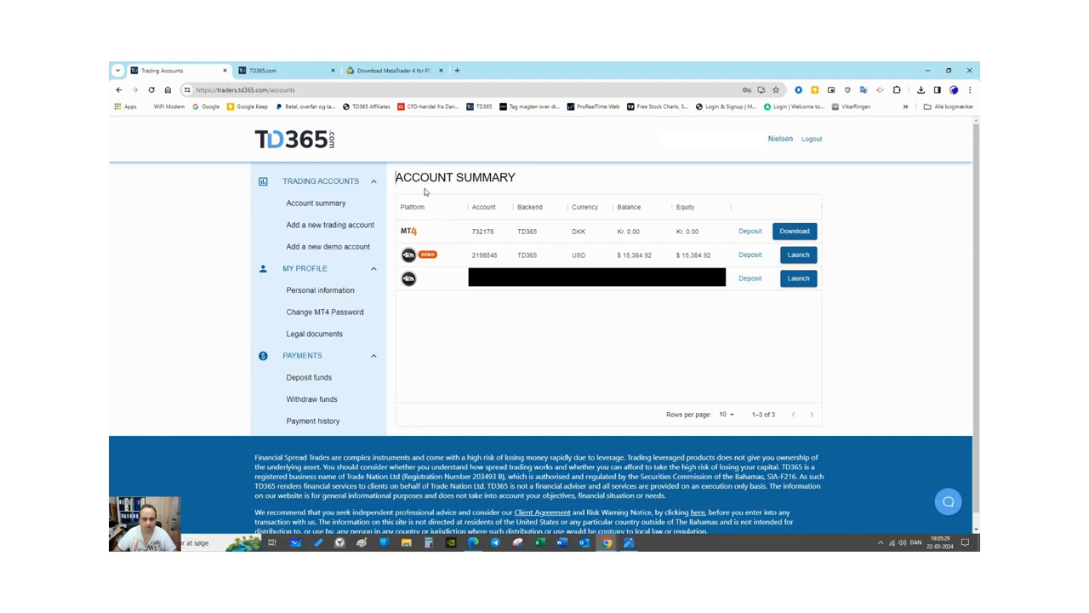
mouse_move(881, 251)
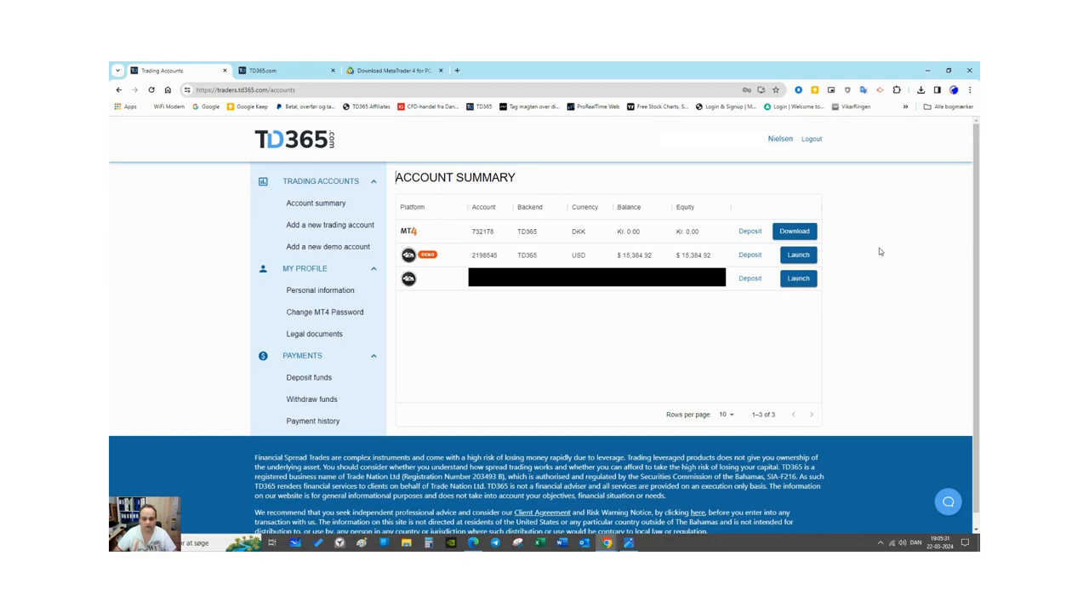
Download the MT4 platform from the new DKK account's row
click(794, 230)
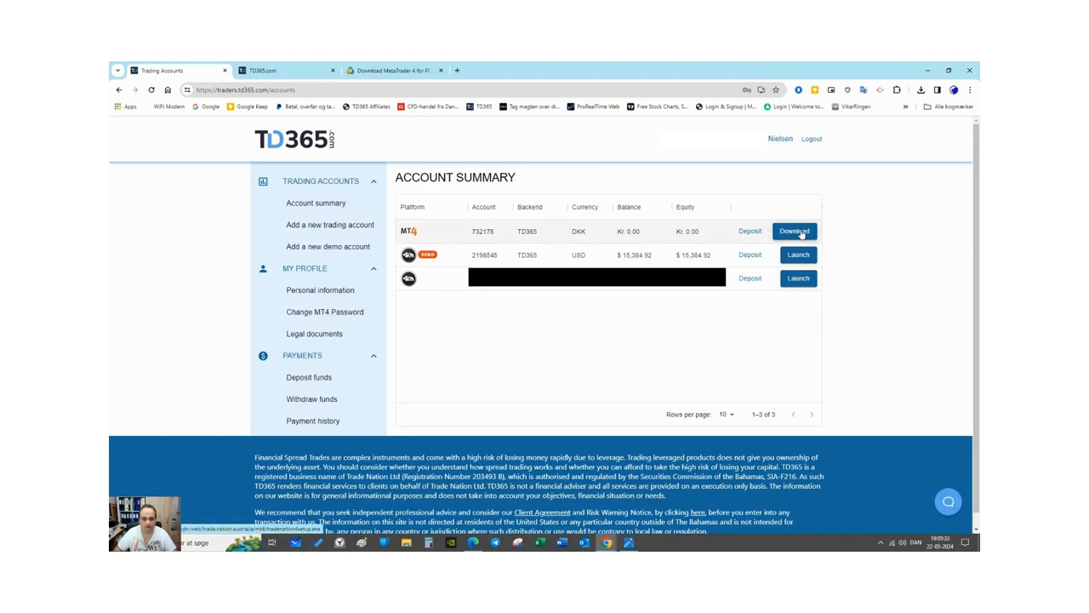
mouse_move(875, 240)
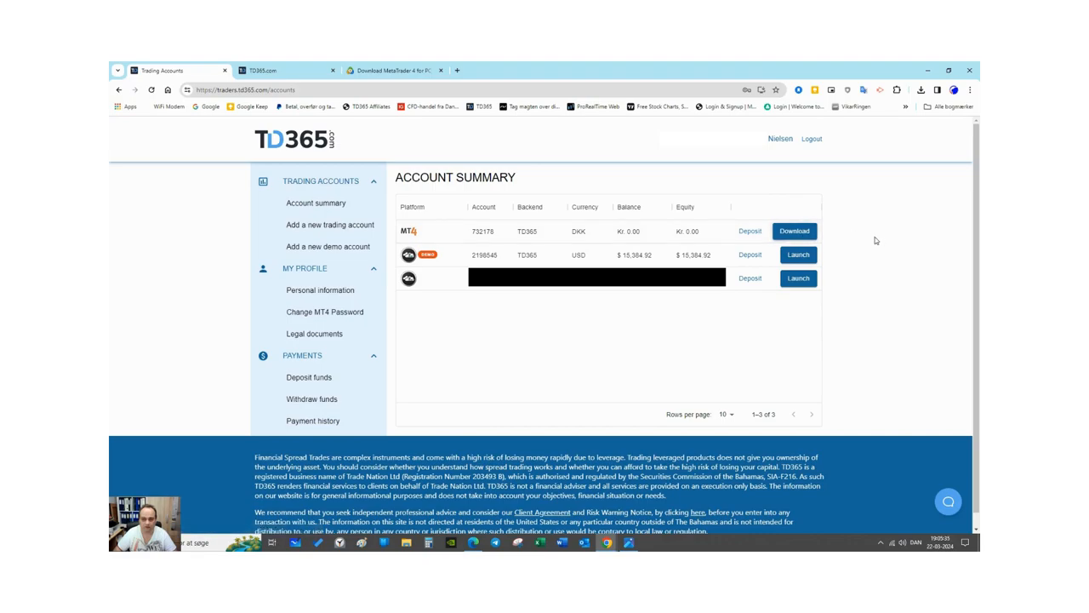